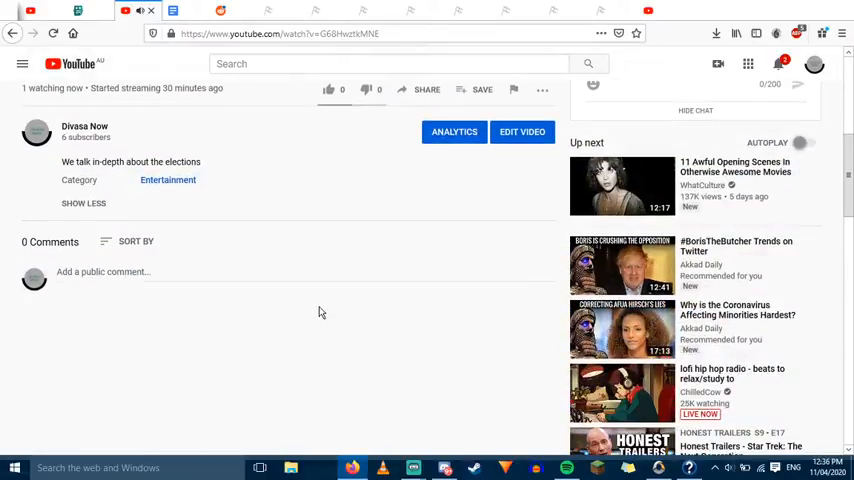
Bring up the Foxhound Manifesto PDF in Docdroid and move to its second page
scroll(up, 3)
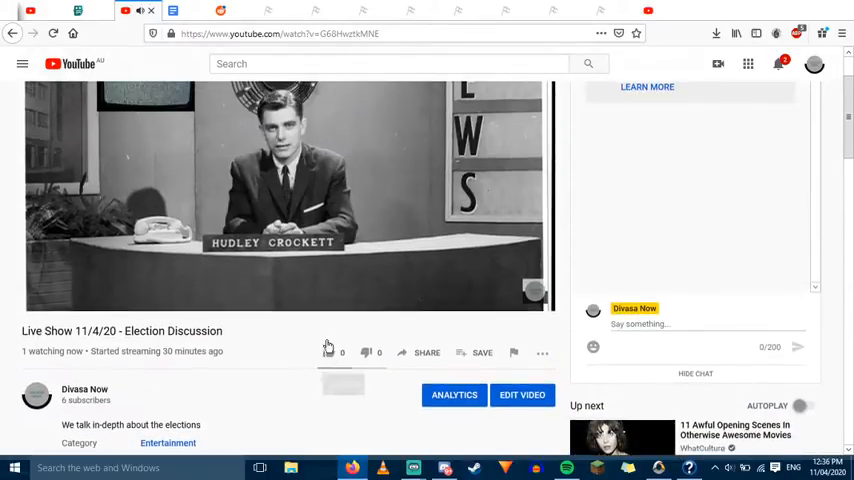
mouse_move(312, 274)
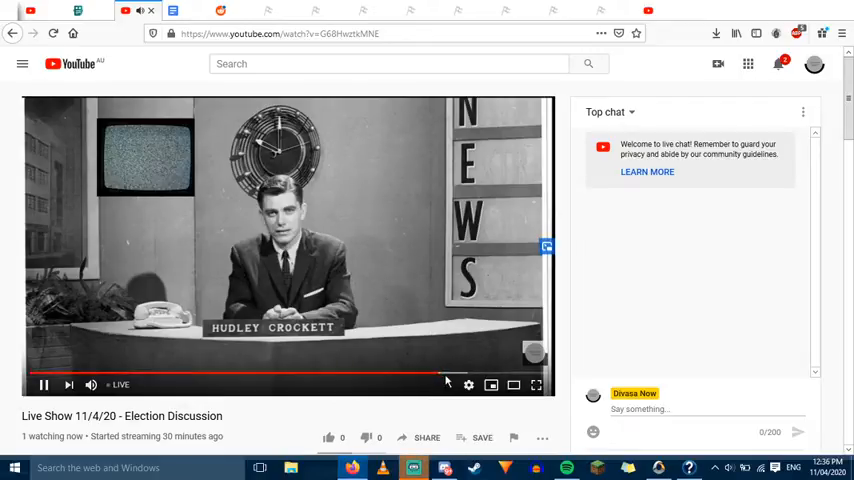
click(376, 468)
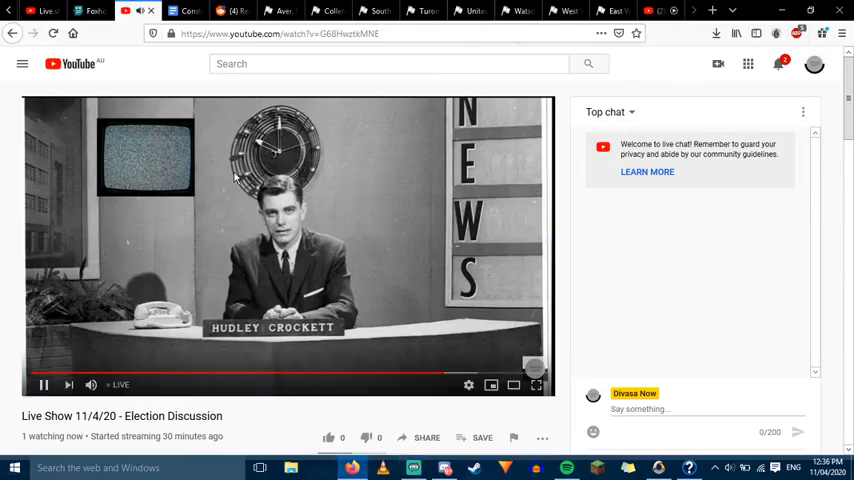
click(78, 16)
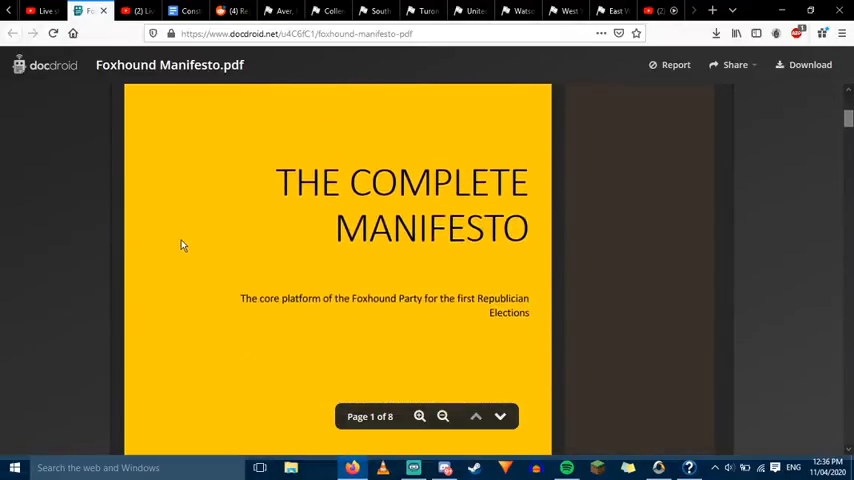
click(500, 416)
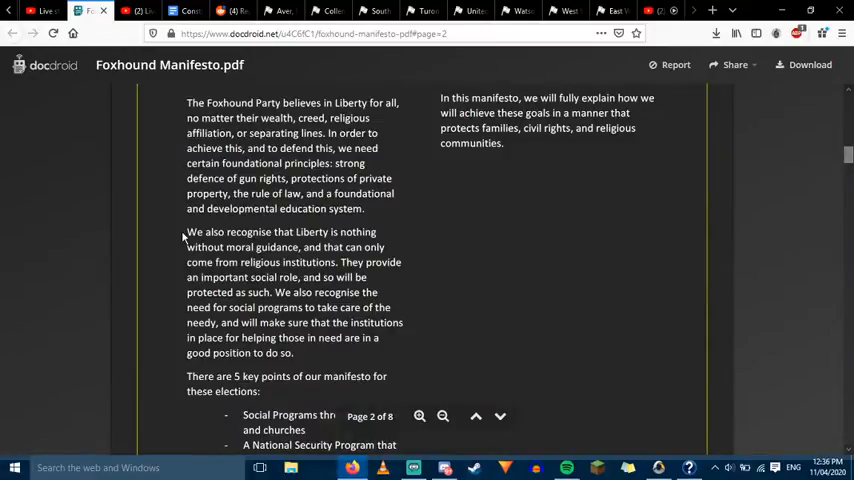
mouse_move(174, 226)
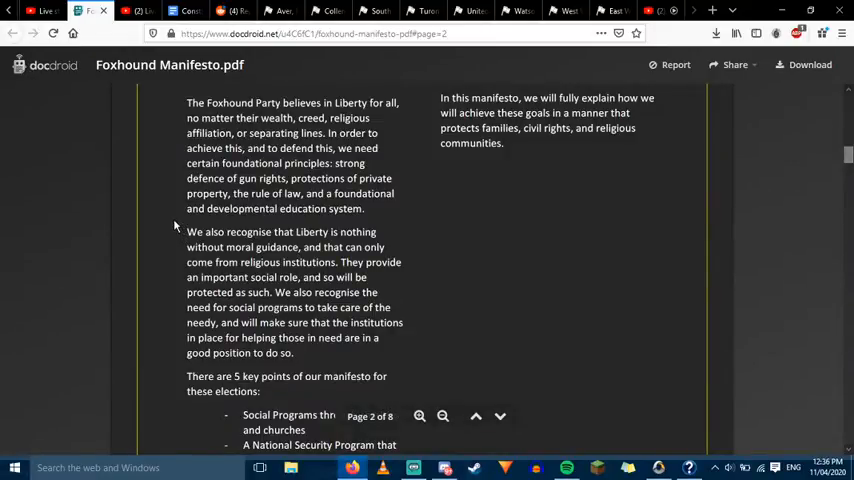
mouse_move(156, 214)
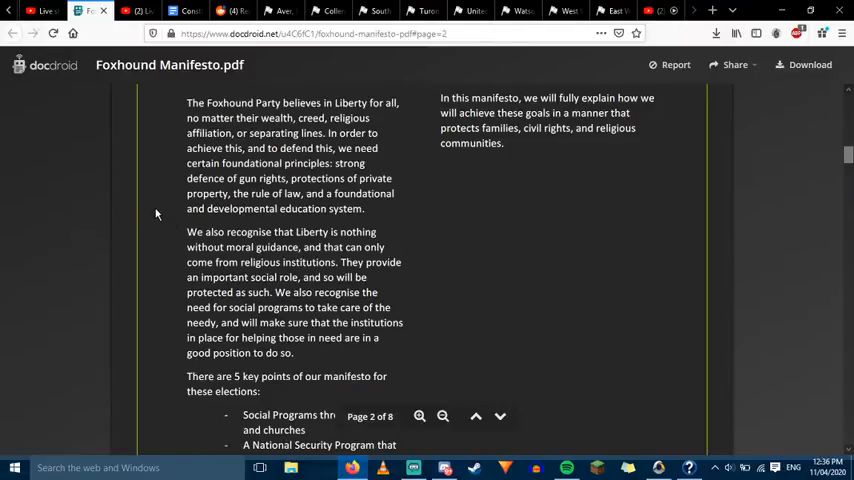
mouse_move(166, 218)
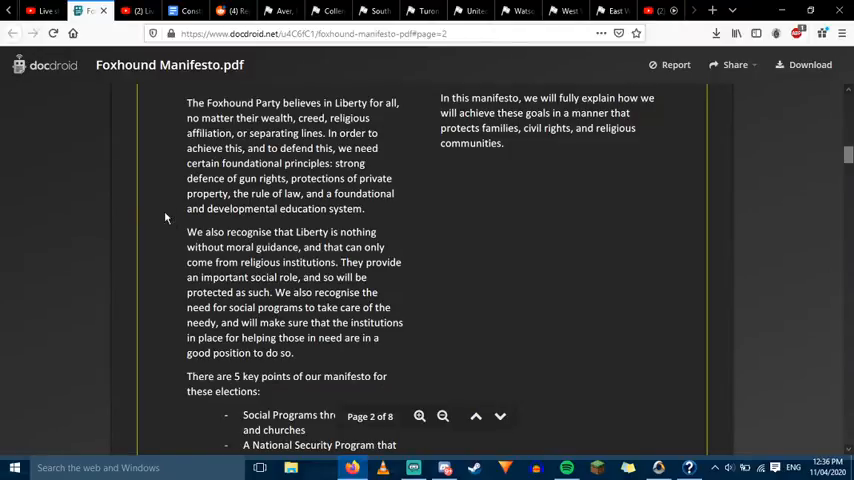
Scroll down through page 2's key points toward the Healthcare section
scroll(down, 3)
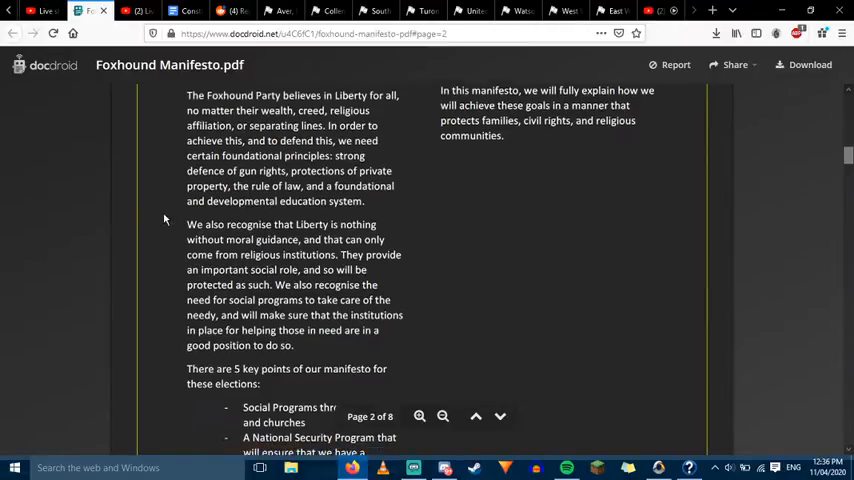
scroll(down, 3)
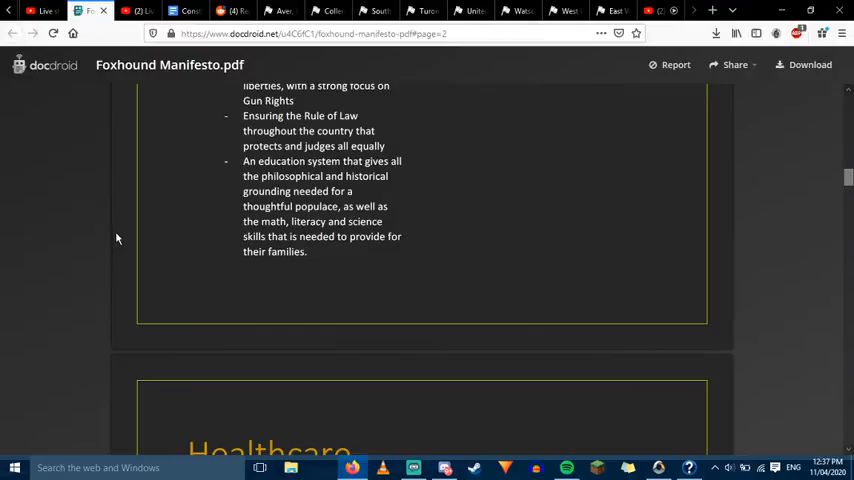
click(316, 8)
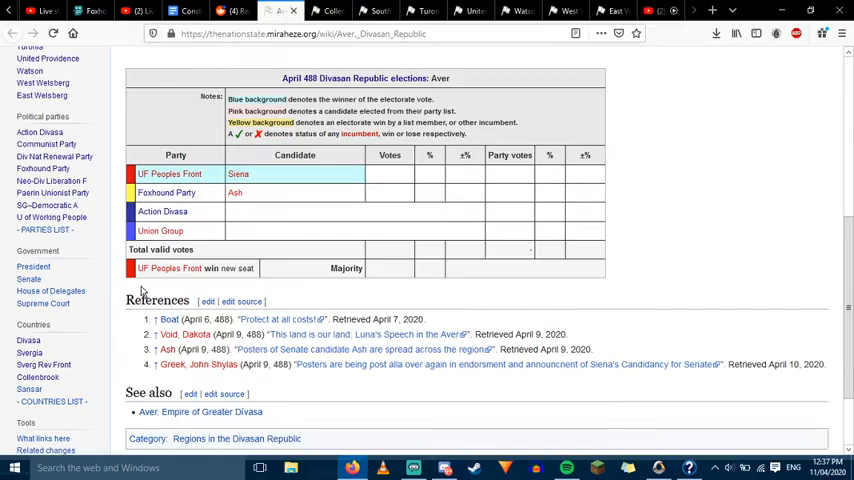
click(132, 12)
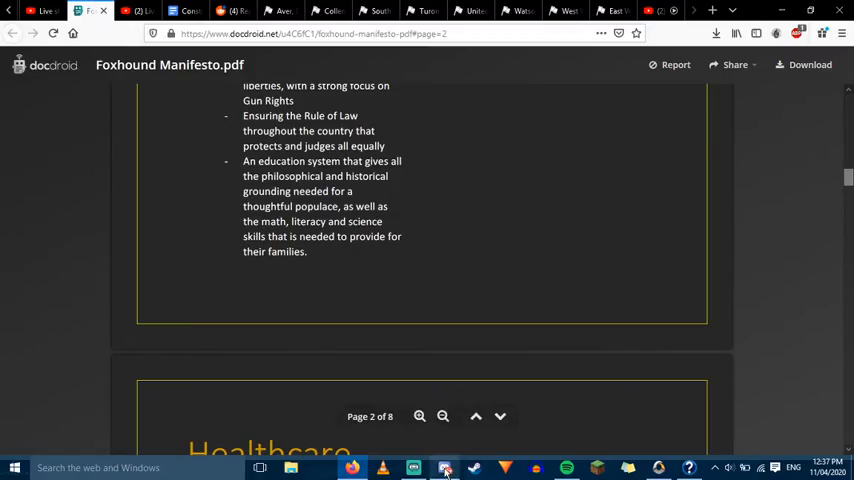
click(428, 468)
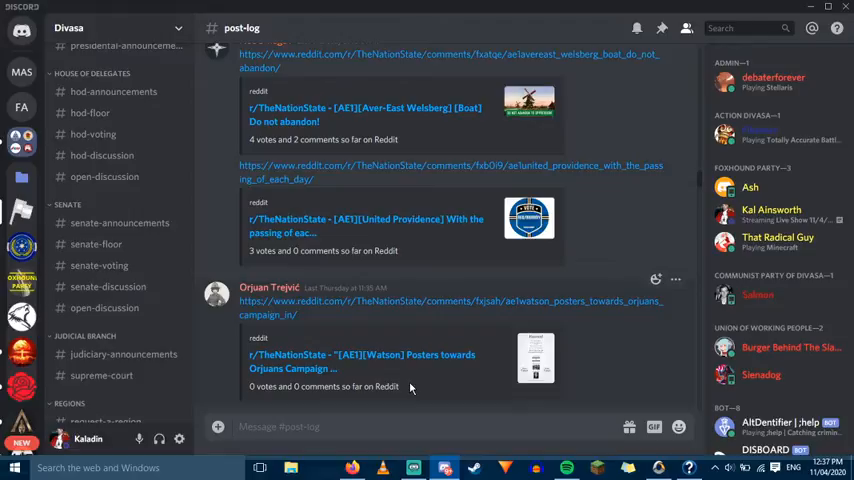
mouse_move(258, 354)
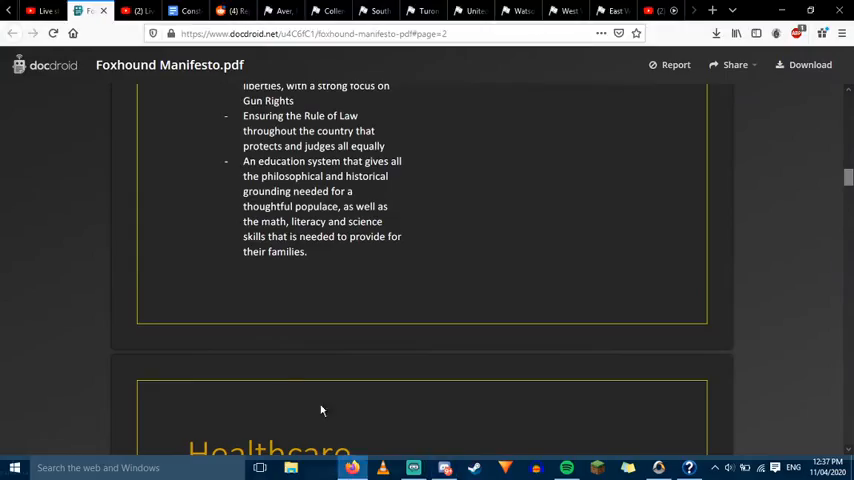
Revisit the manifesto's key points, then switch to the Streamlabs OBS window
scroll(up, 3)
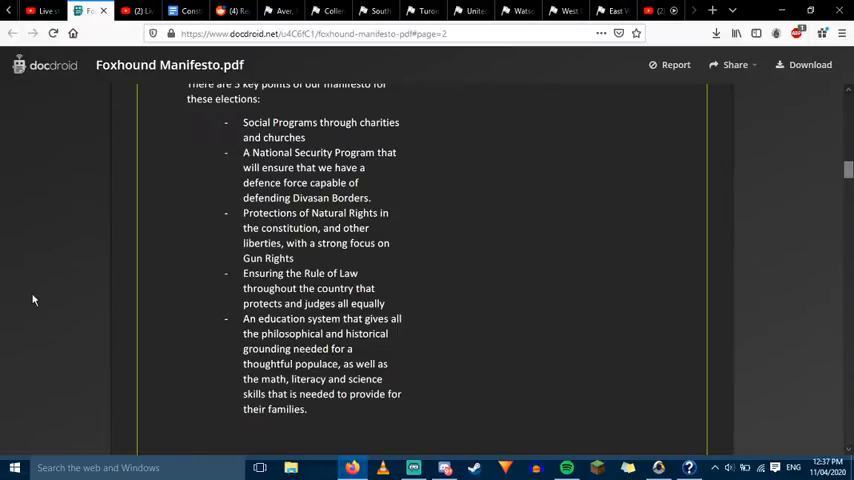
mouse_move(76, 244)
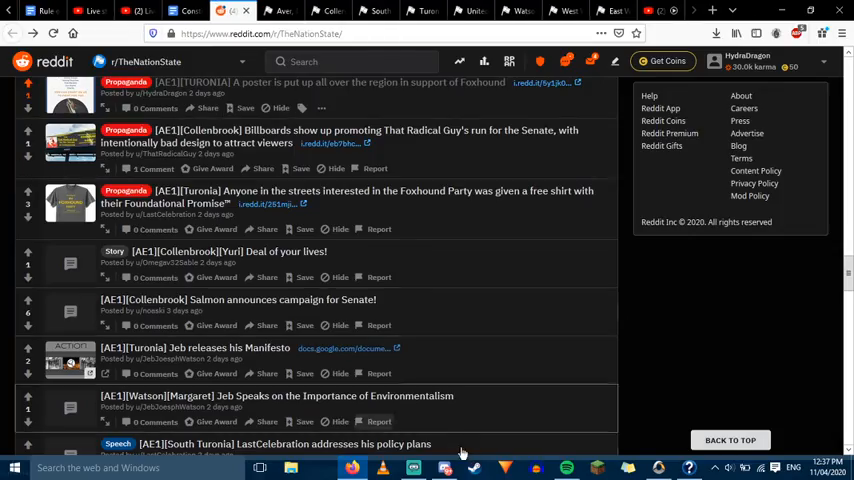
click(404, 468)
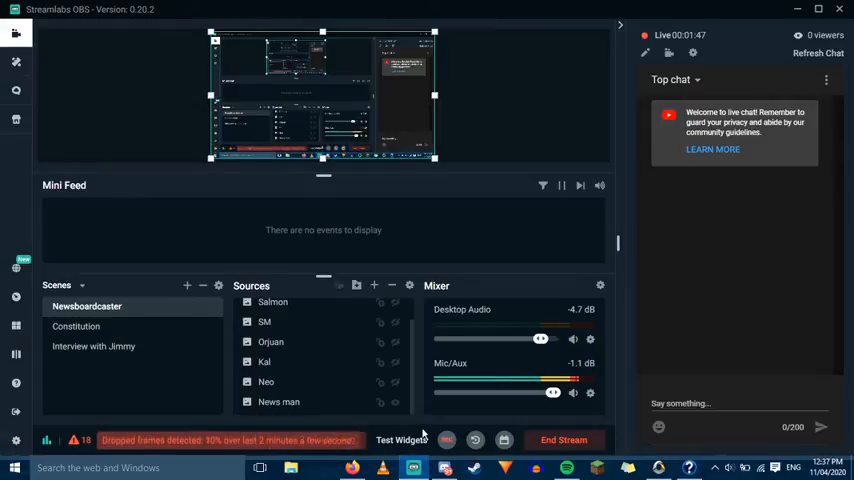